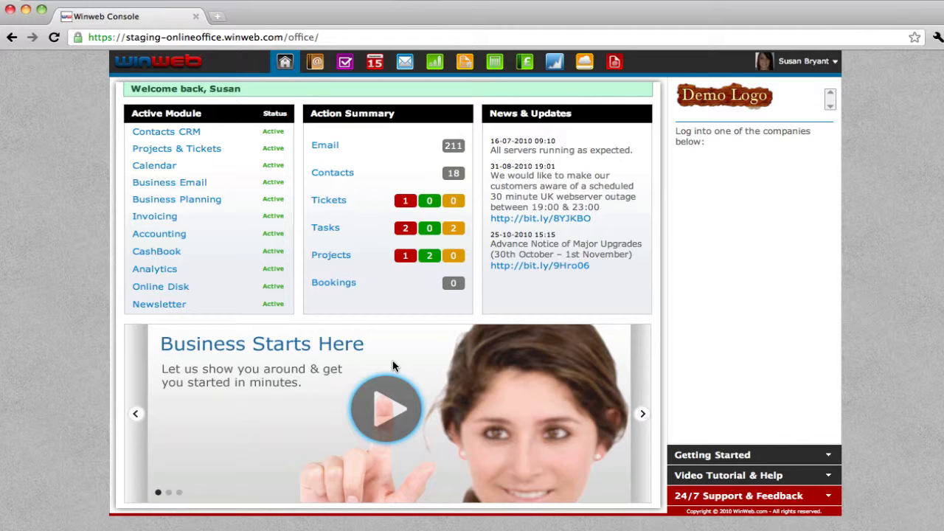
mouse_move(361, 331)
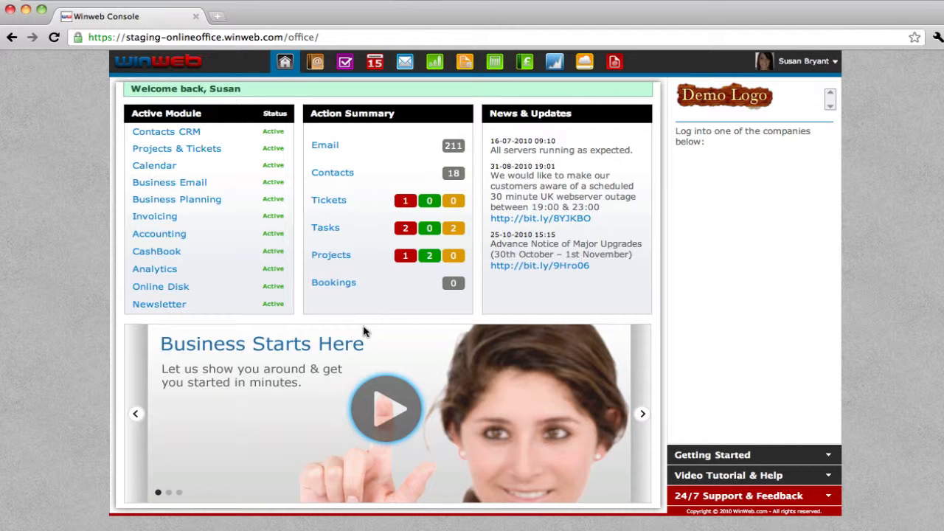
mouse_move(376, 301)
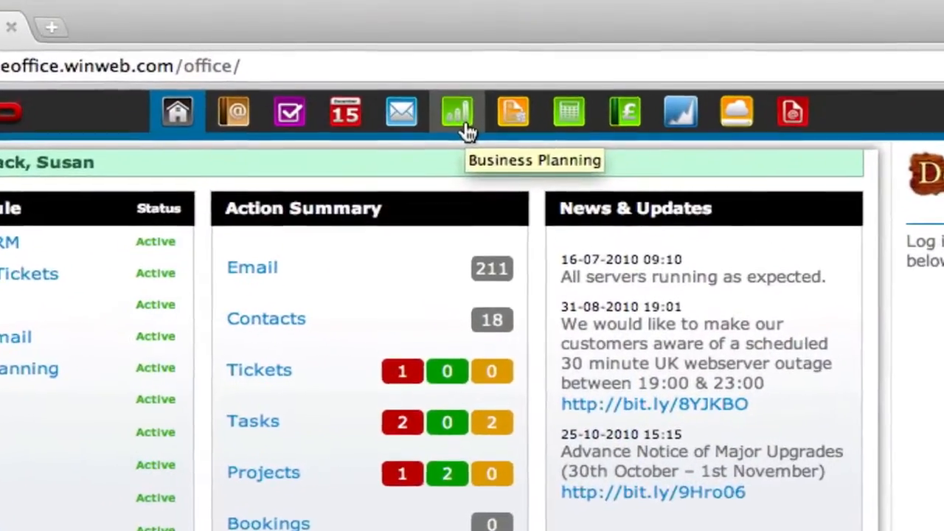
Open Business Planning's overview with the Money In 2010 and Money Out 2010 pie charts.
click(456, 110)
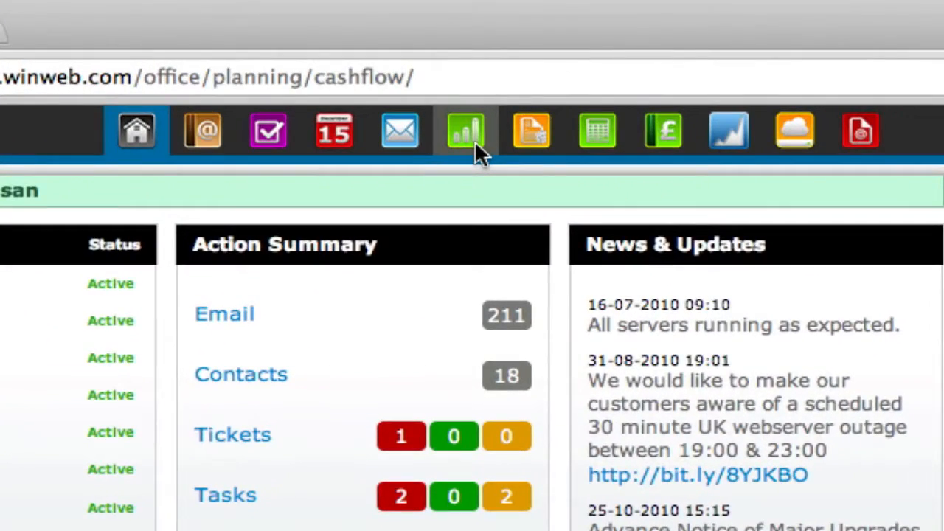
click(466, 131)
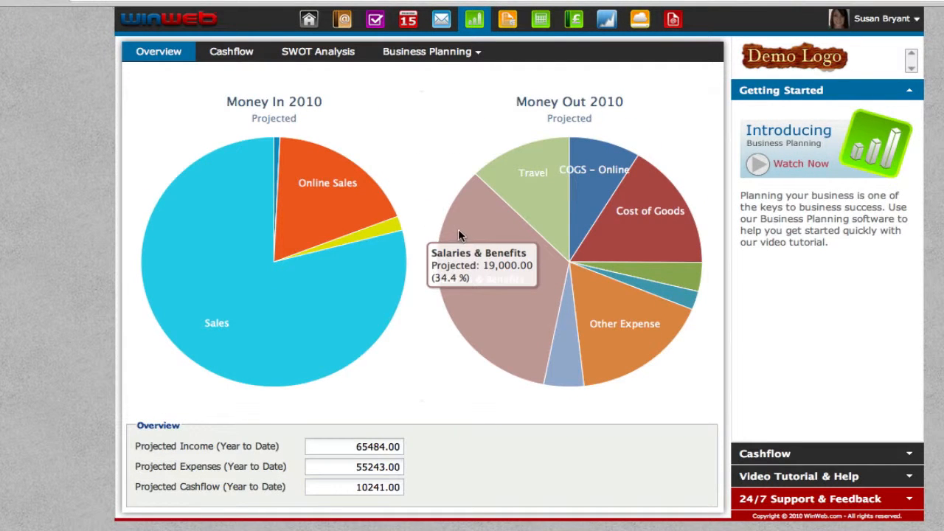
mouse_move(427, 211)
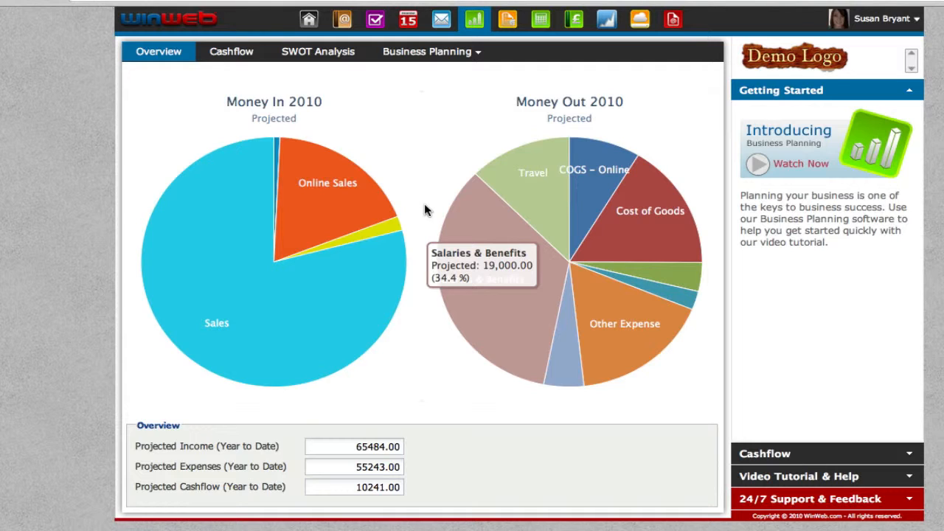
mouse_move(324, 55)
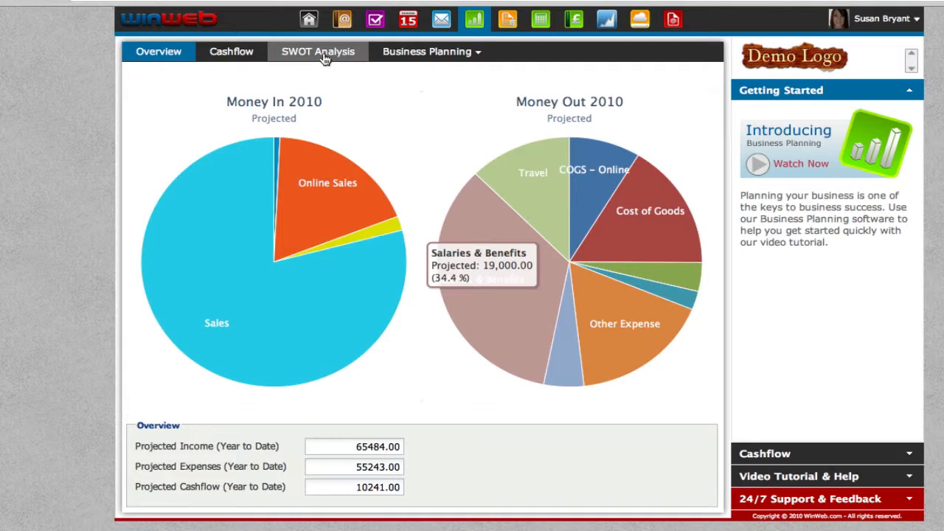
View the empty SWOT Analysis worksheet, scroll through it, then close it.
click(318, 51)
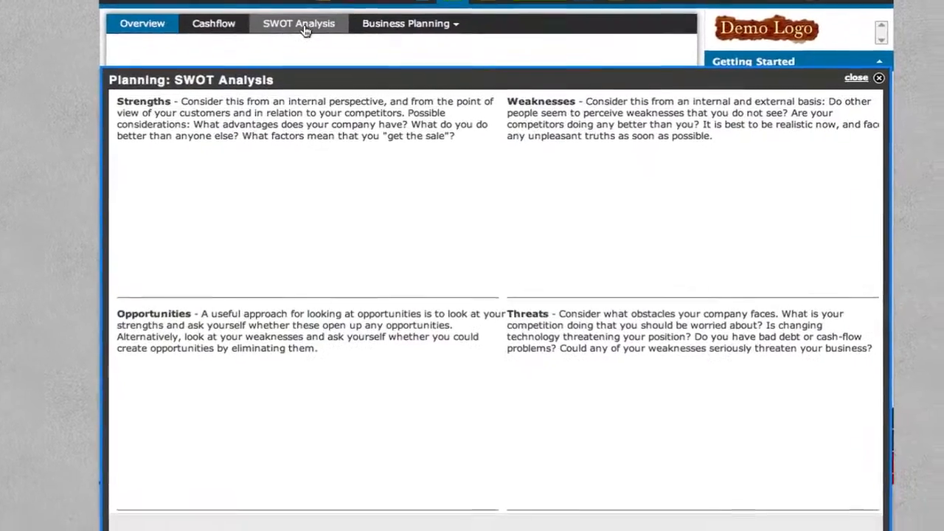
scroll(down, 3)
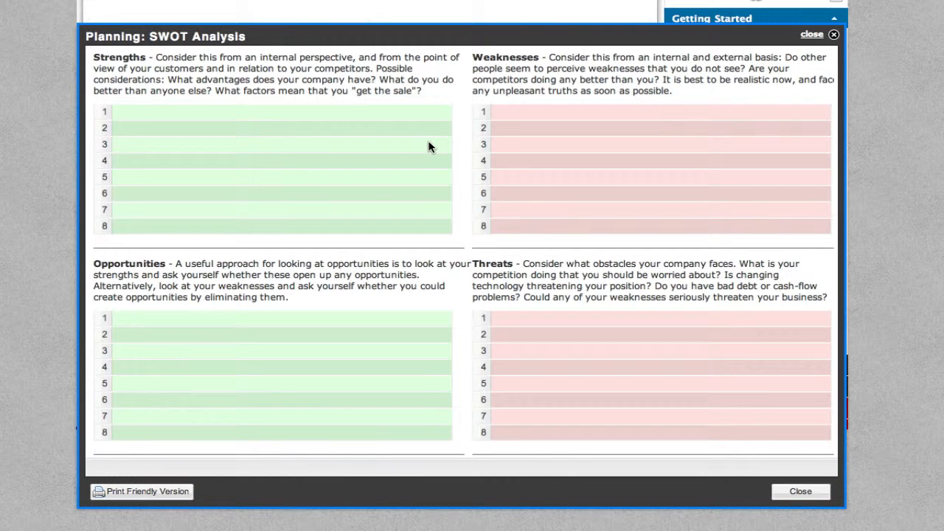
mouse_move(801, 492)
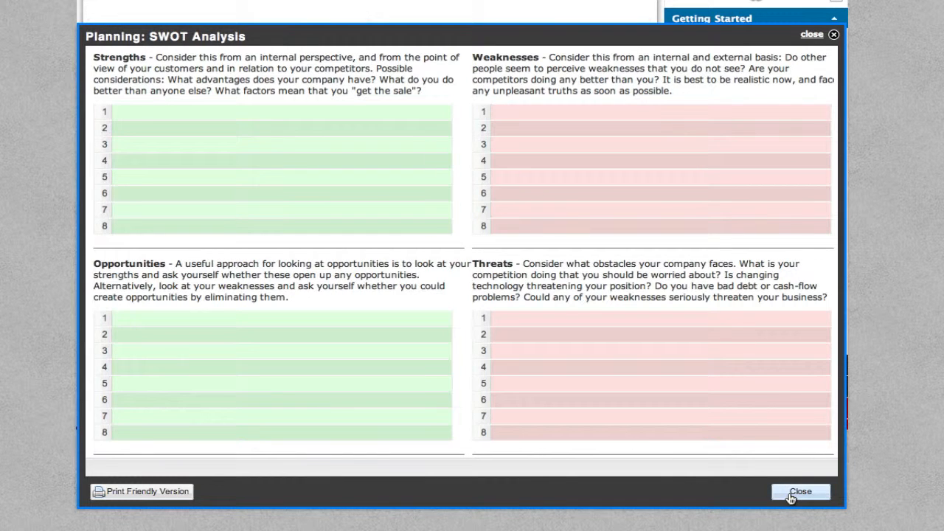
click(801, 491)
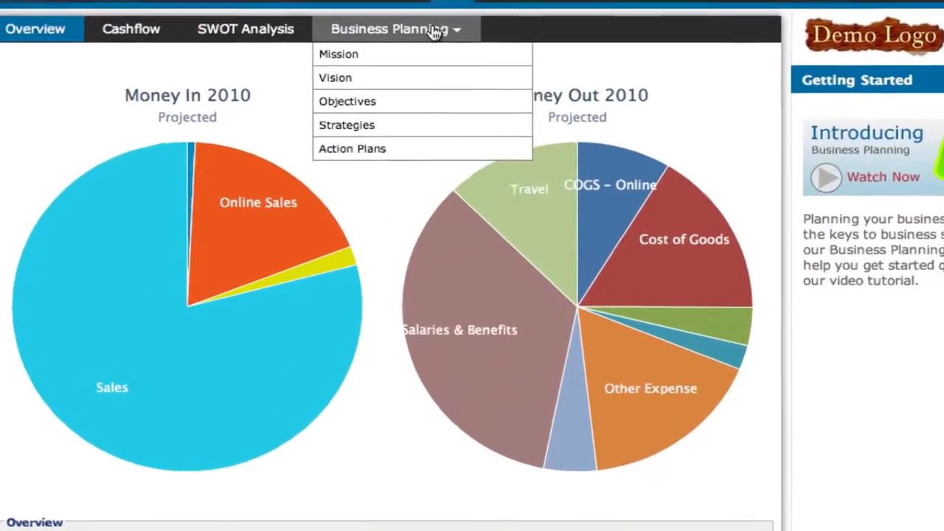